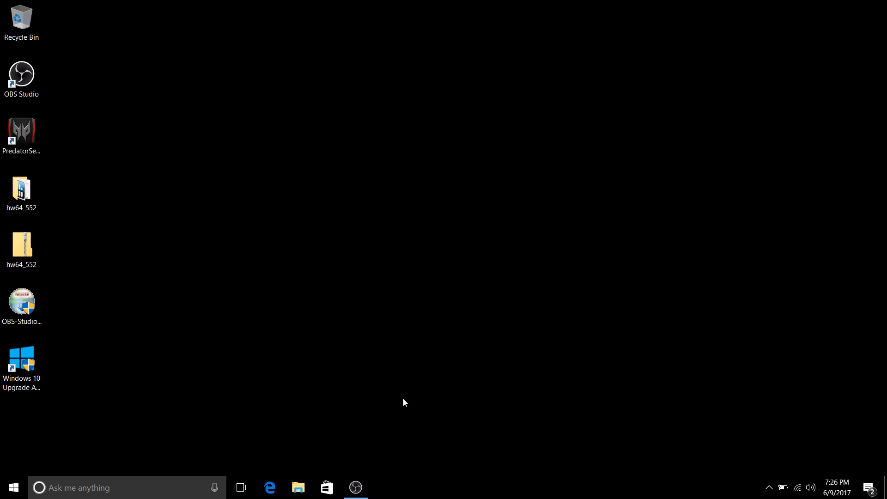
mouse_move(310, 394)
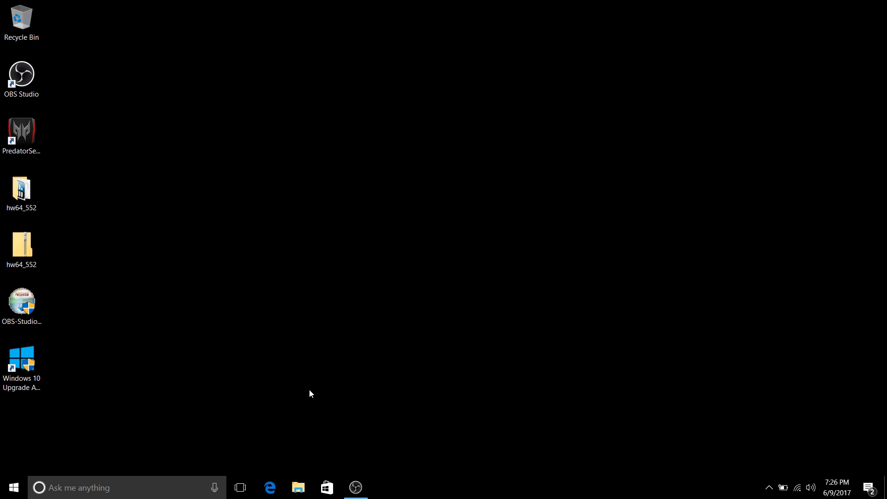
mouse_move(359, 396)
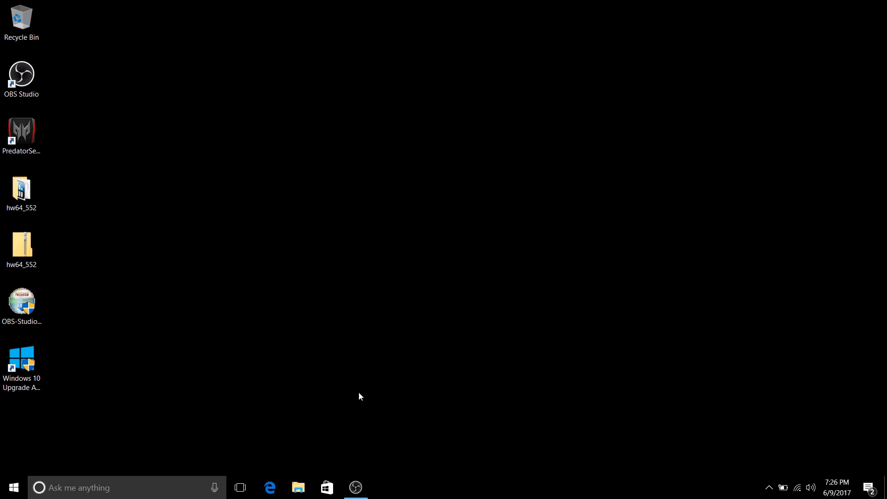
mouse_move(368, 389)
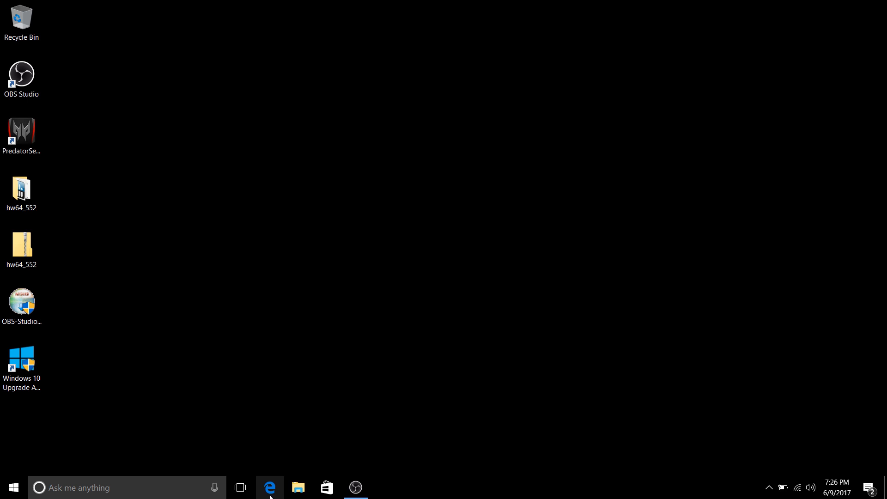
Step: Reach acer.com Drivers and Manuals, set Category to Notebook and list the Predator series models
click(270, 487)
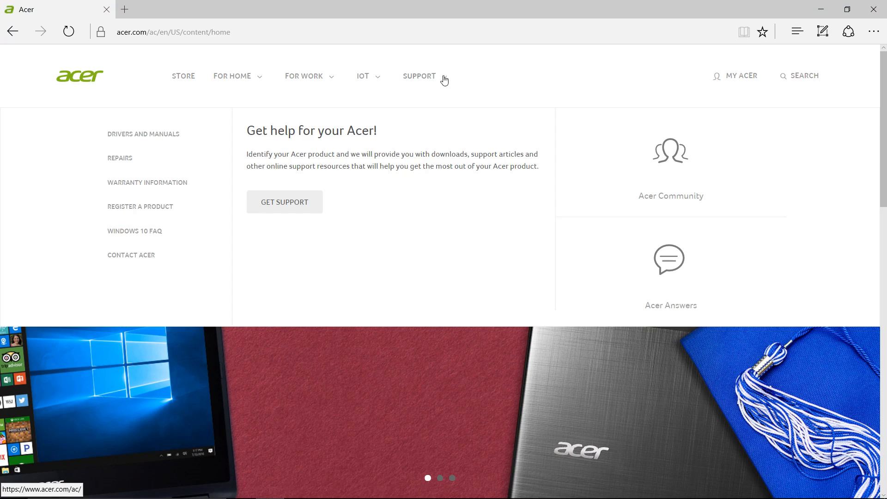
mouse_move(419, 76)
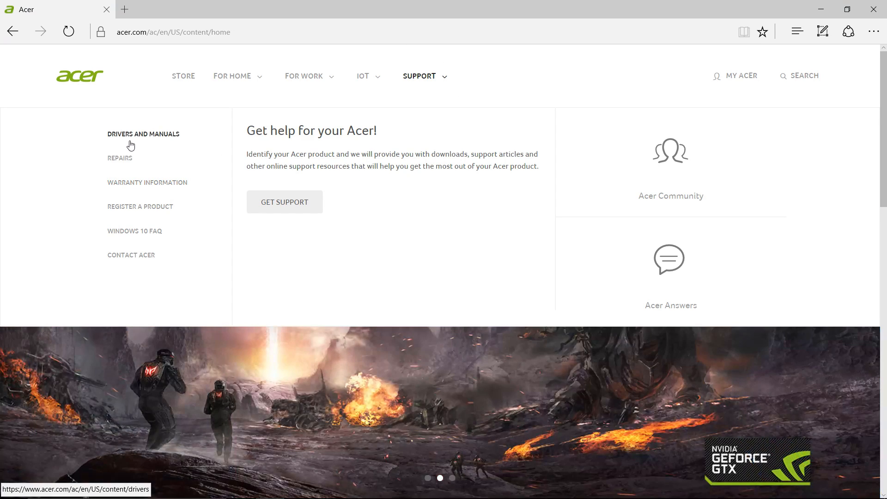
click(143, 134)
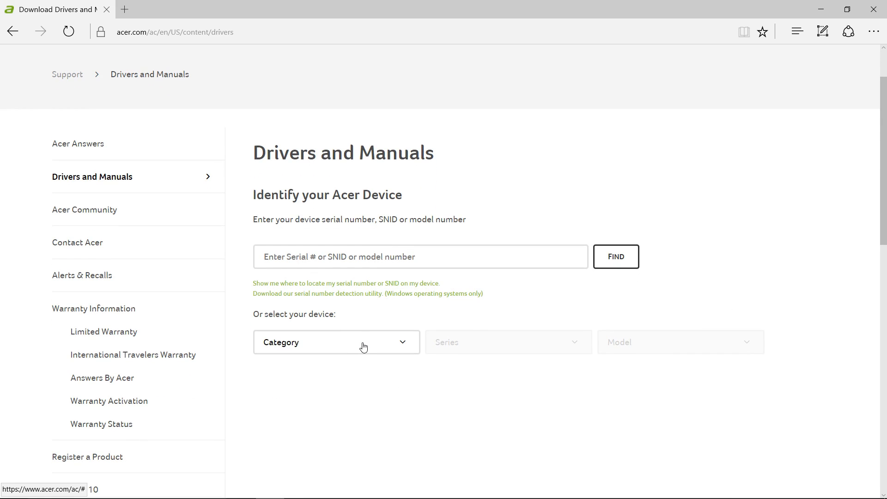
click(336, 342)
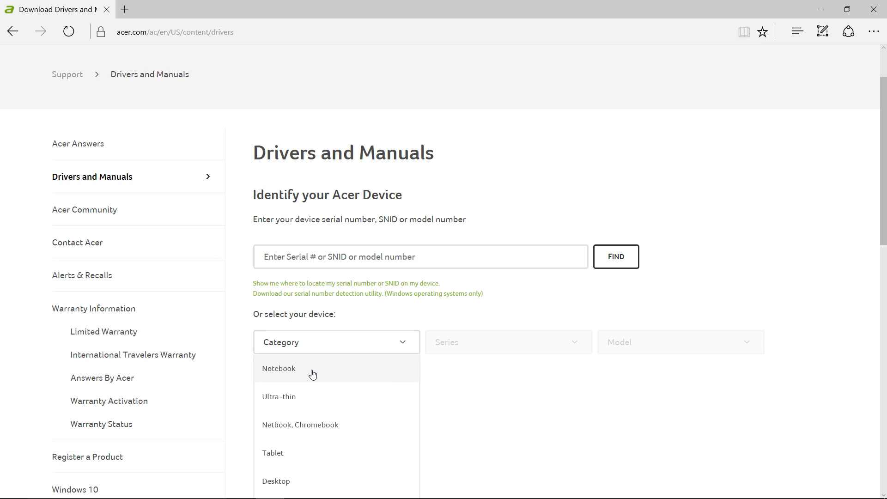
click(278, 369)
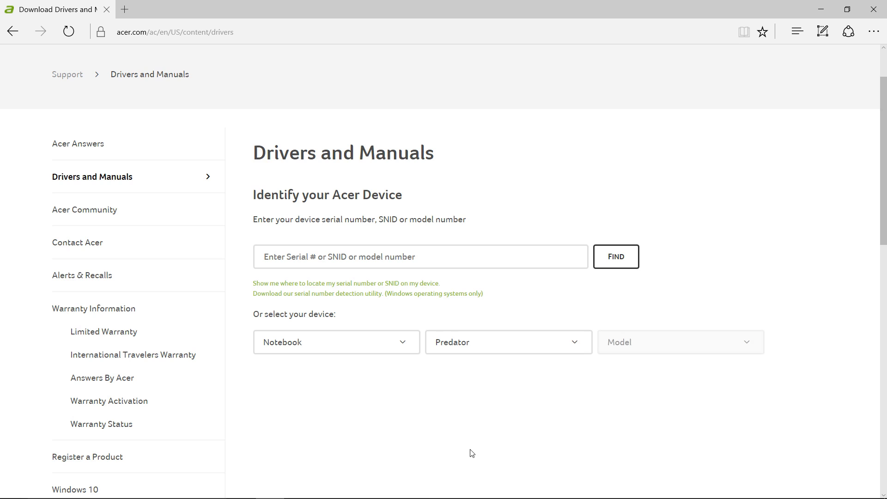
click(680, 342)
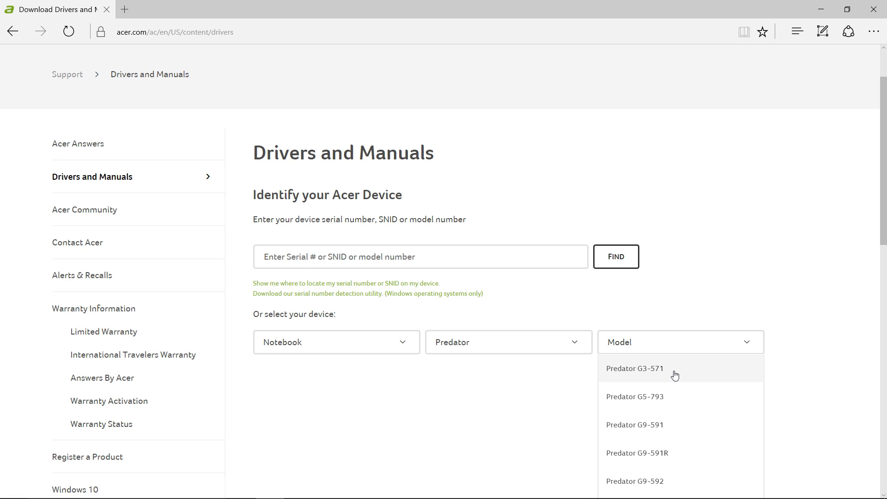
mouse_move(666, 375)
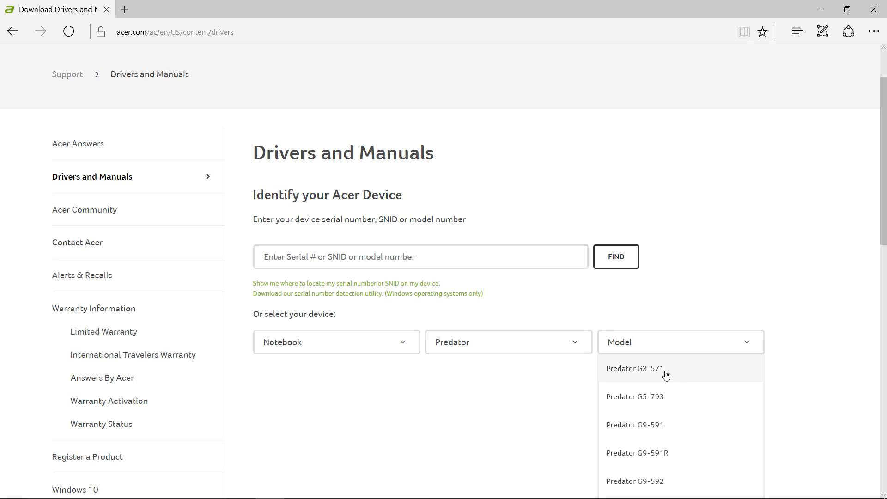
Step: Select the Predator G3-571 model and close the System window after verifying it
click(635, 368)
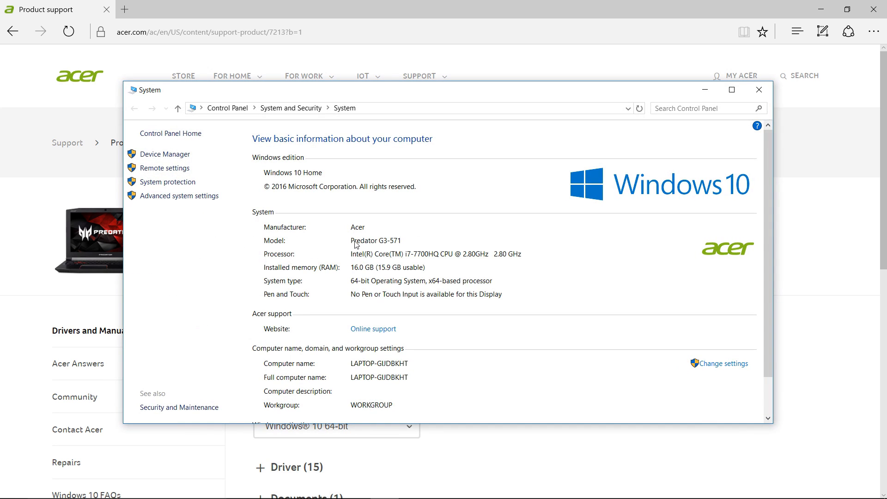
mouse_move(399, 247)
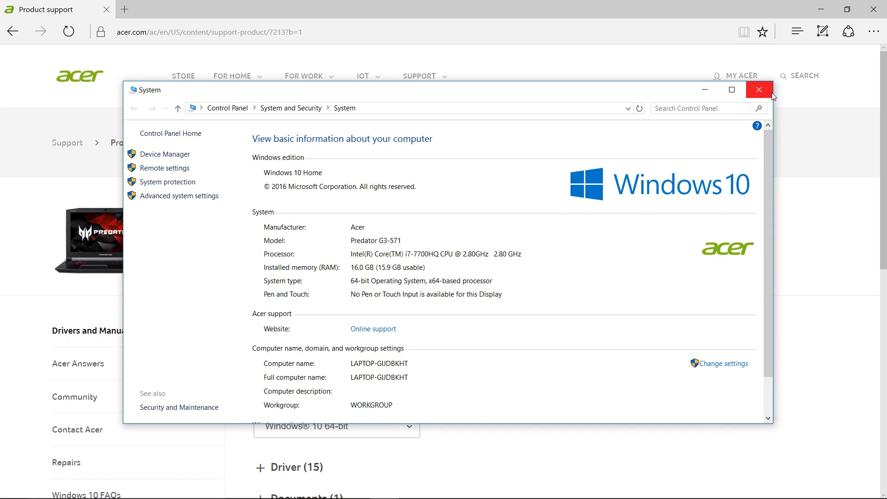
click(759, 90)
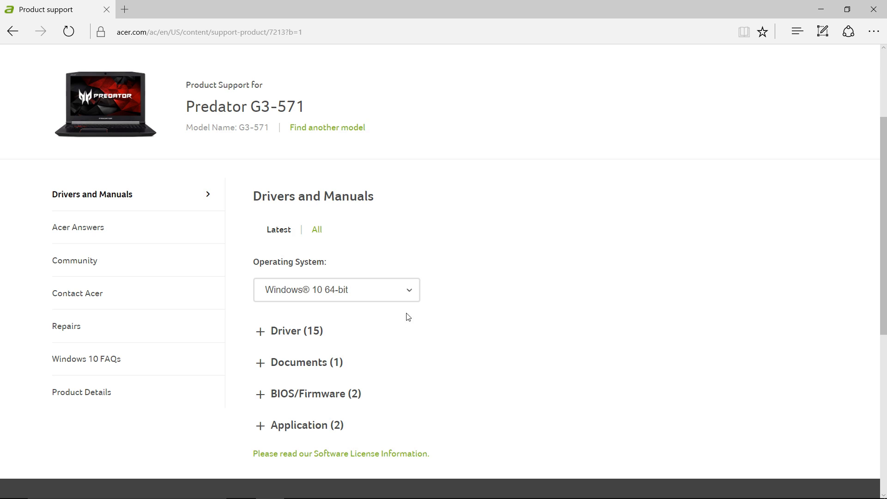
Step: Download BIOS version 1.03 from the BIOS/Firmware list and save the zip to the desktop
scroll(down, 3)
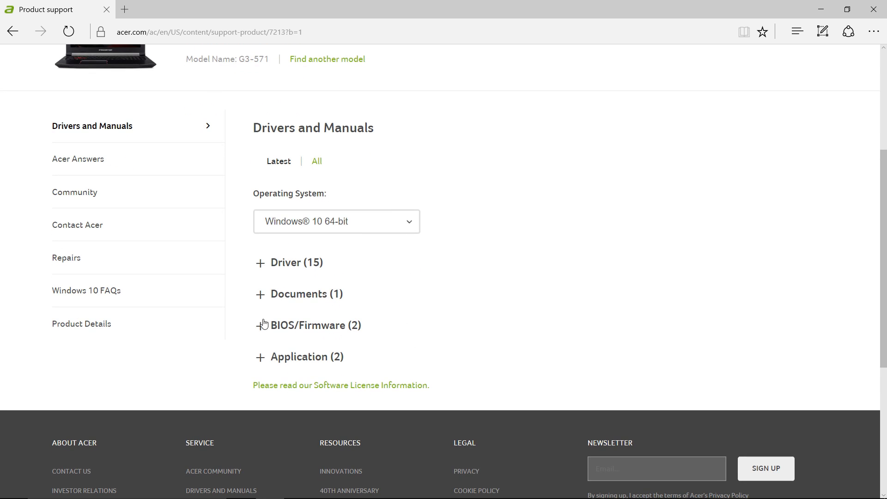
mouse_move(267, 333)
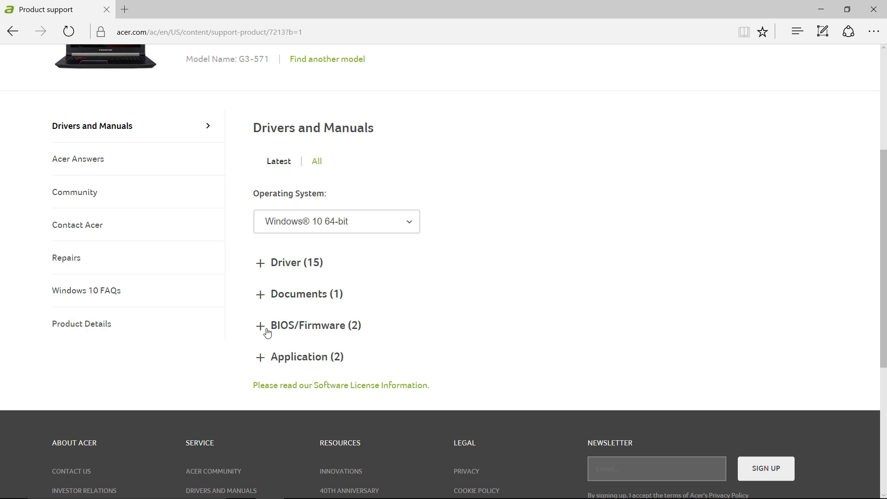
click(267, 325)
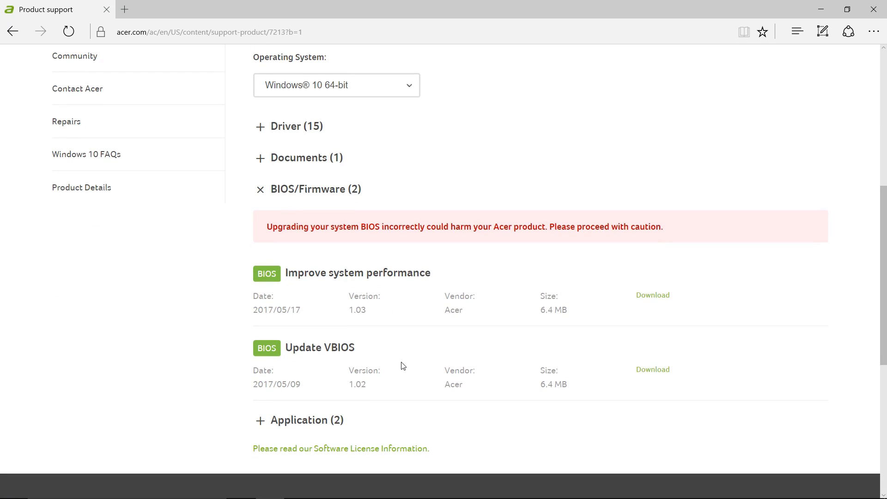
mouse_move(395, 363)
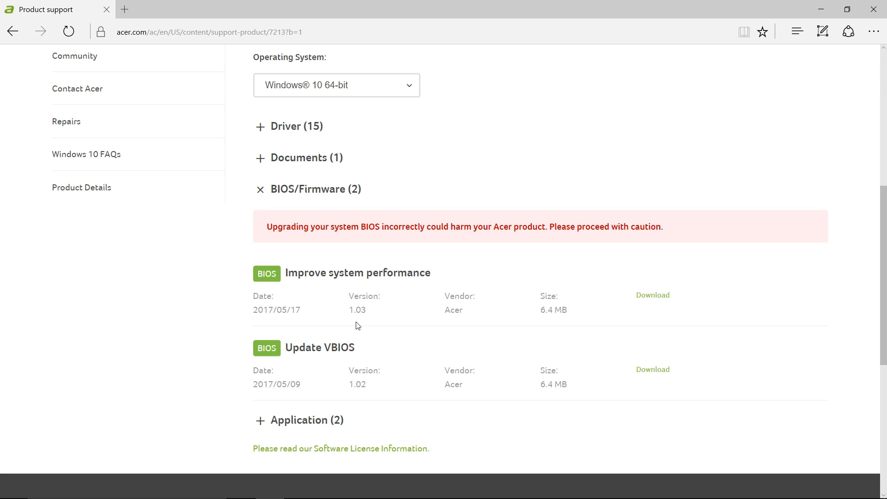
mouse_move(286, 318)
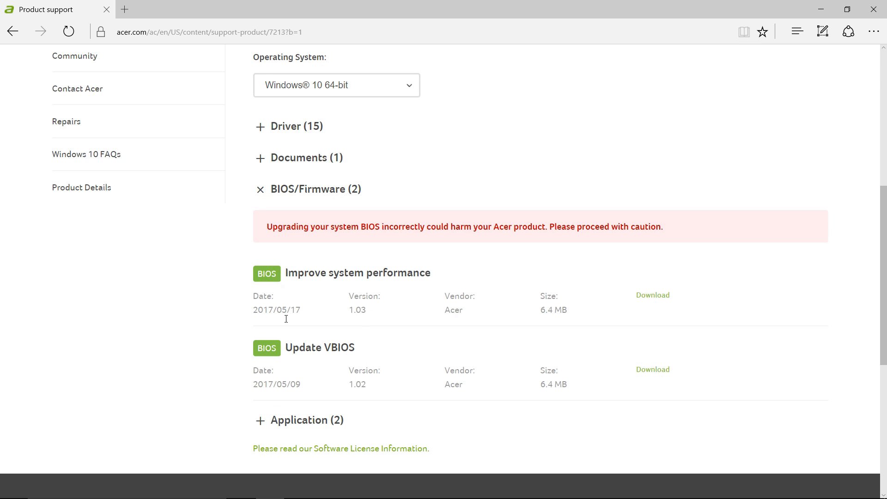
mouse_move(379, 316)
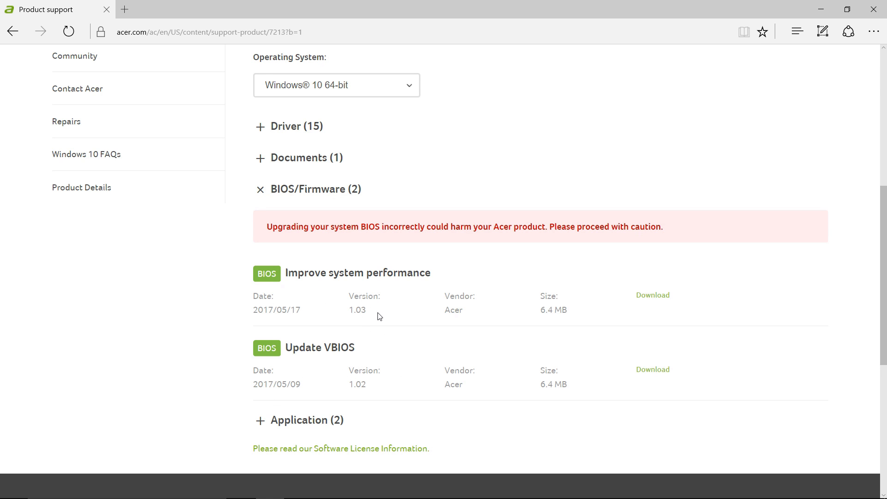
mouse_move(653, 295)
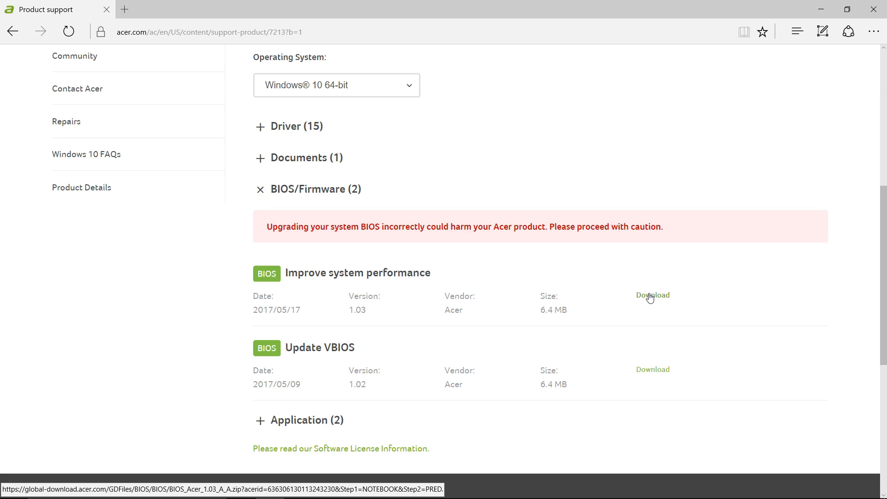
click(653, 294)
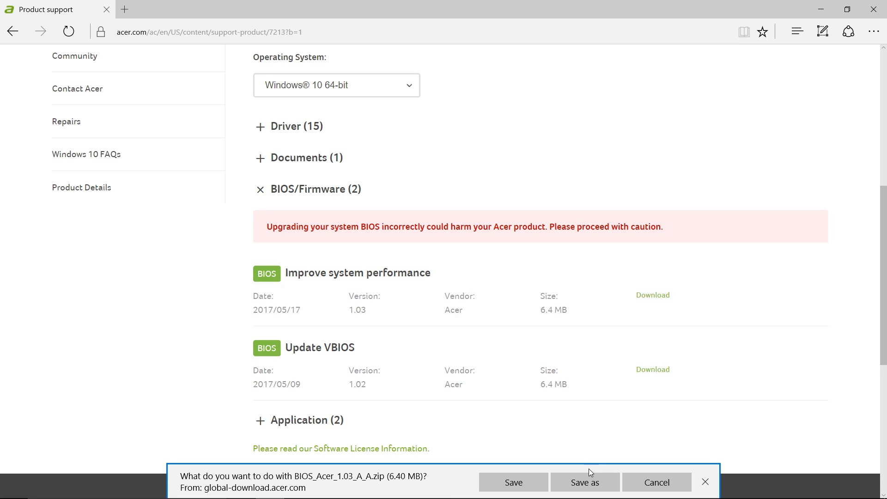
click(585, 482)
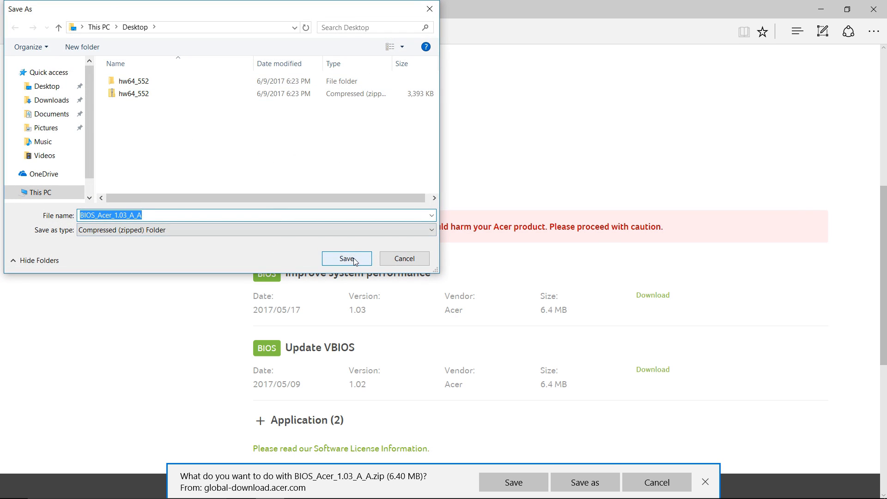
click(346, 259)
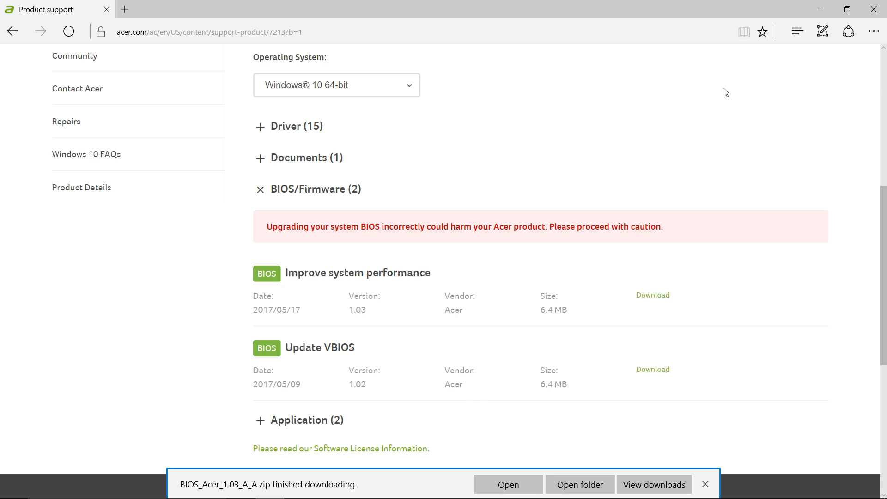
mouse_move(822, 10)
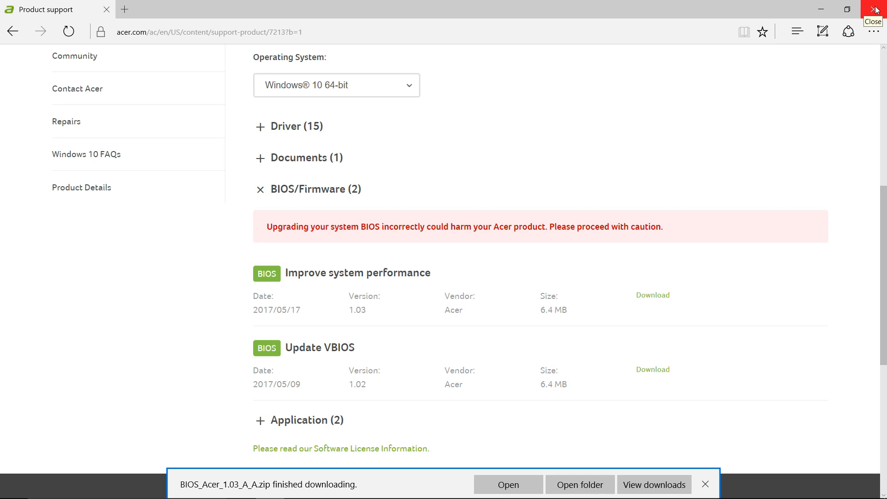
Step: Close Edge and open the downloaded BIOS zip and its inner folder from the desktop
click(873, 9)
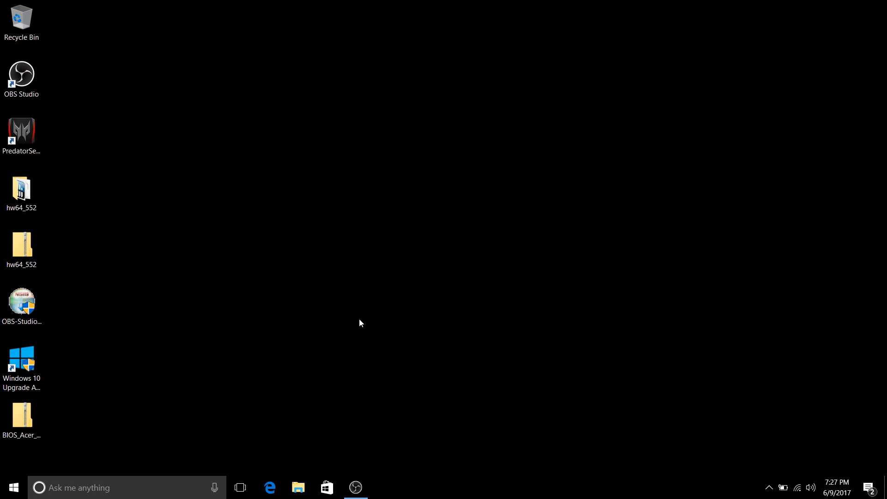
double_click(22, 416)
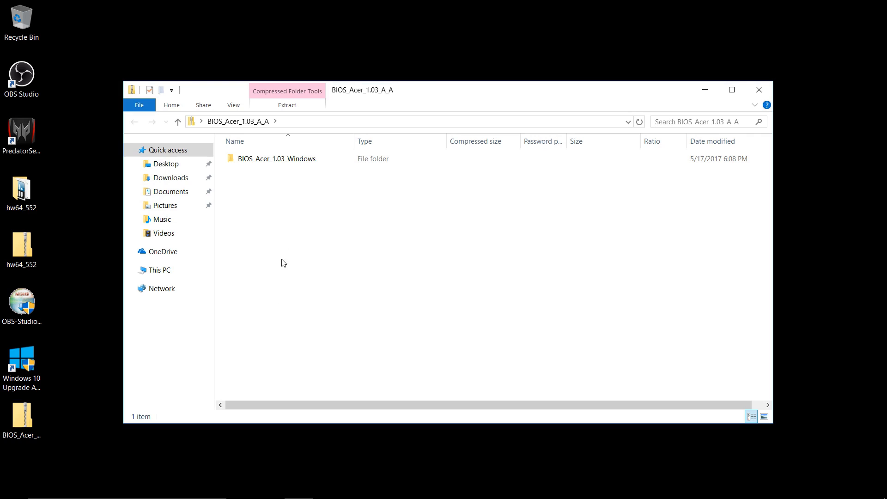
right_click(275, 159)
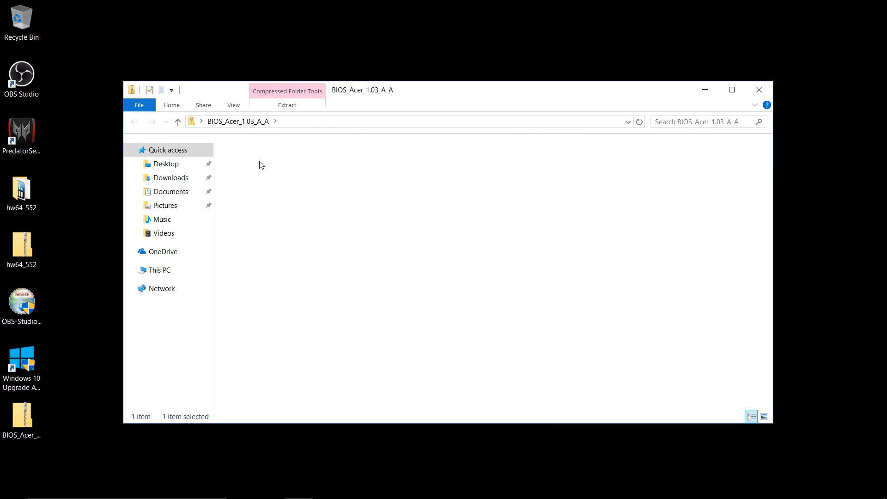
double_click(252, 158)
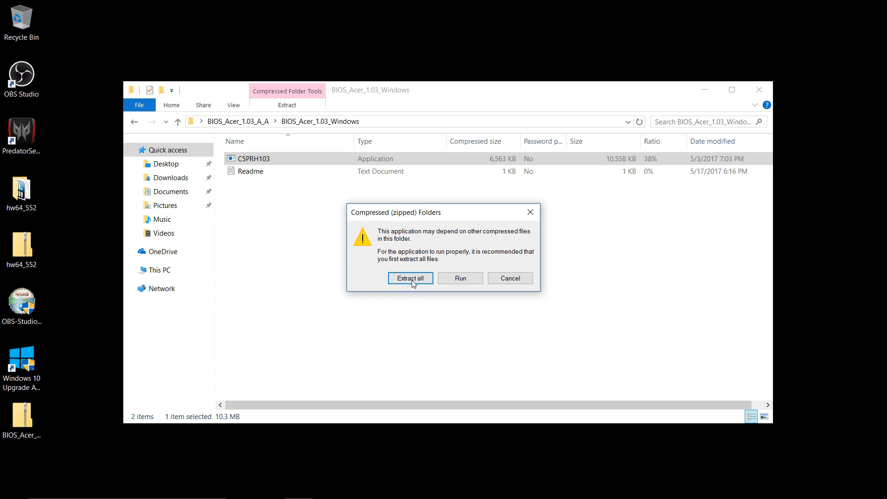
Step: Extract all files from the zip into a new desktop folder and close the zip window
click(410, 278)
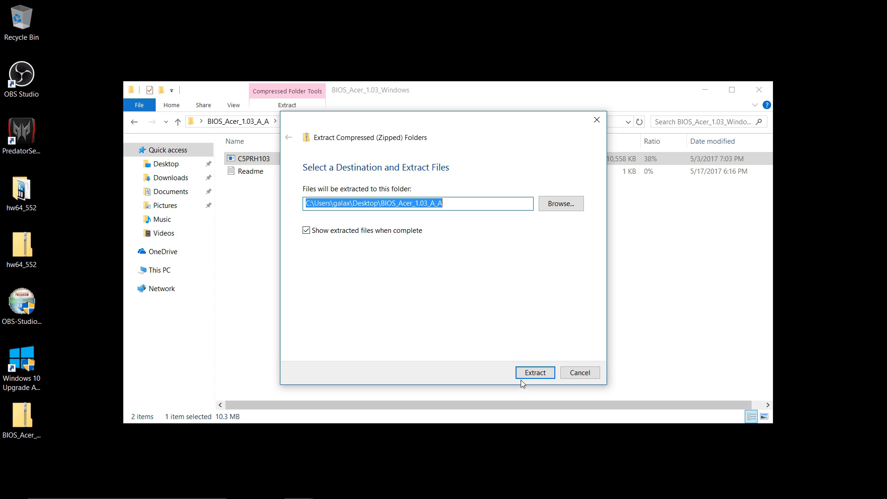
click(534, 373)
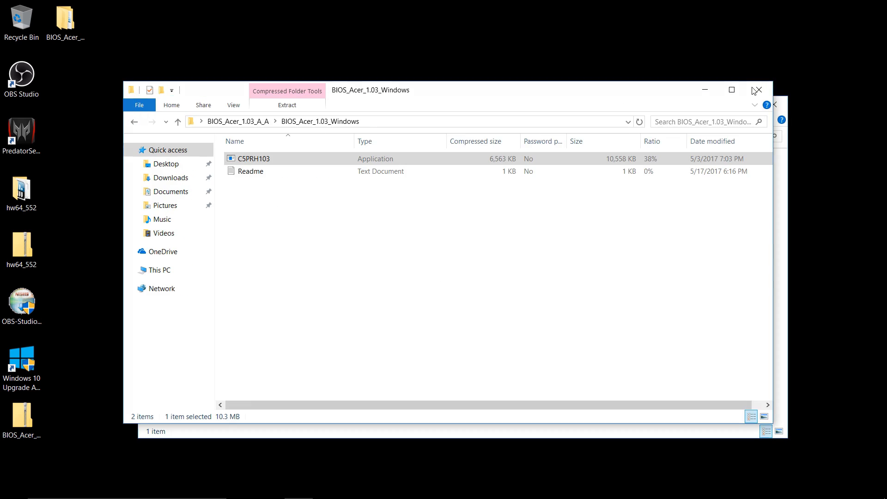
click(757, 90)
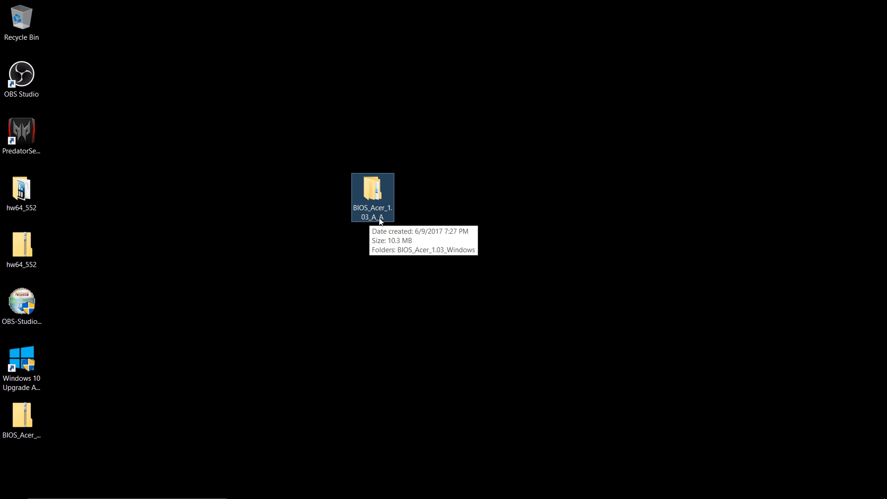
Step: Open the extracted BIOS_Acer_1.03_Windows folder and view its Readme alongside C5PRH103
double_click(372, 195)
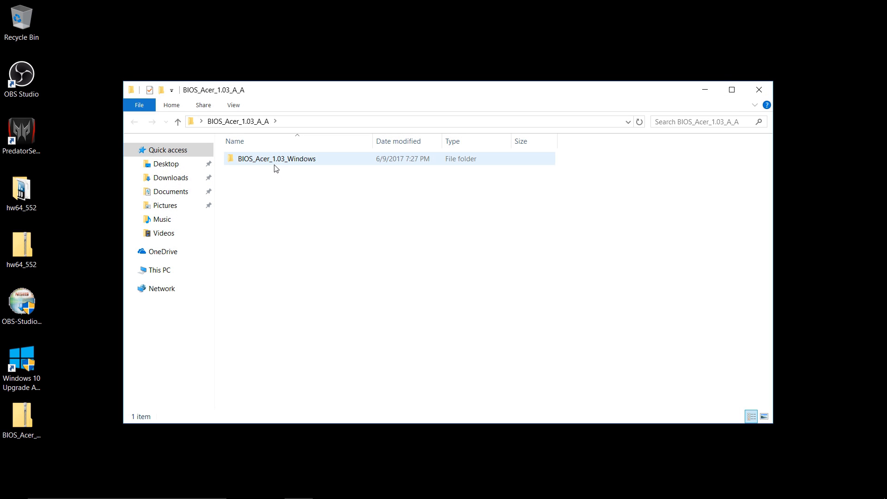
double_click(277, 159)
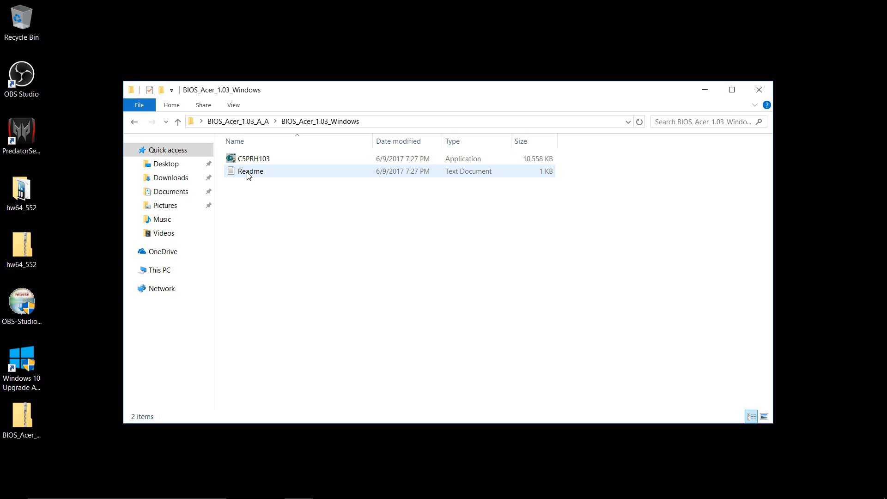
double_click(250, 171)
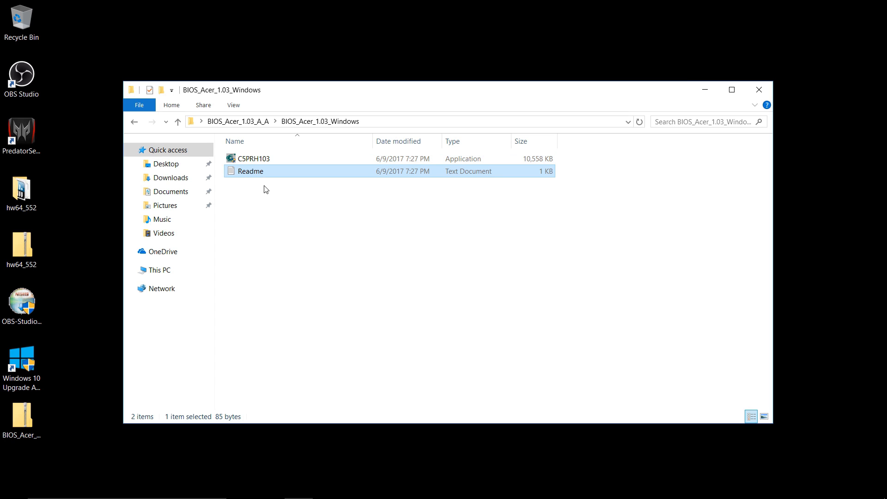
click(253, 158)
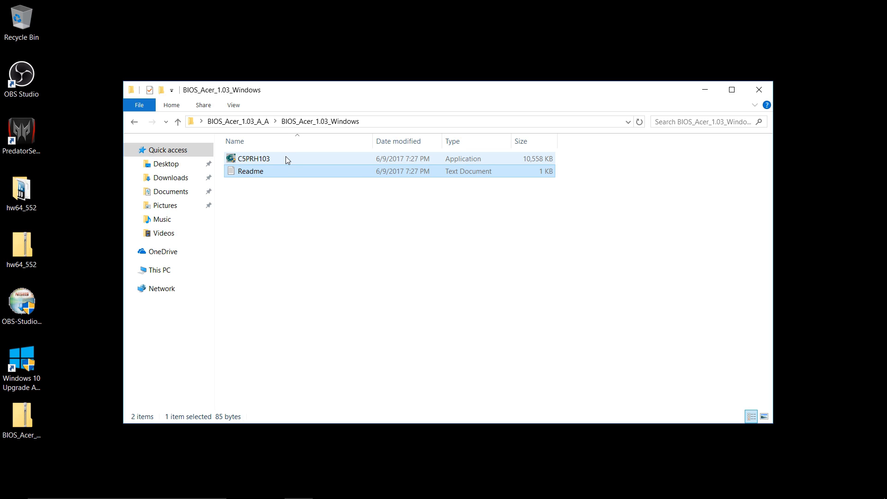
click(250, 171)
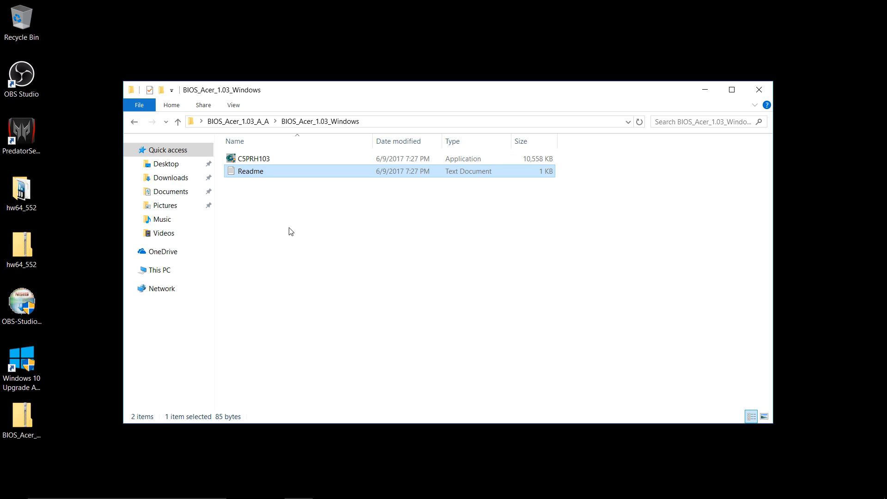
mouse_move(406, 289)
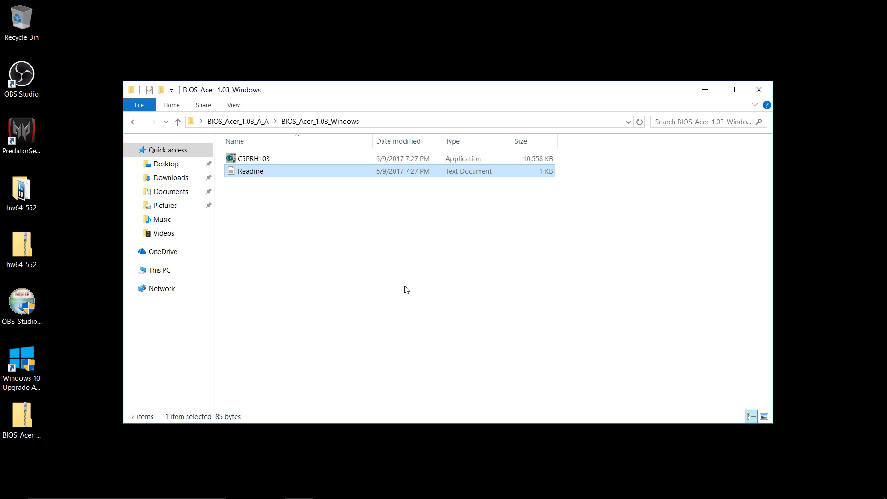
mouse_move(452, 307)
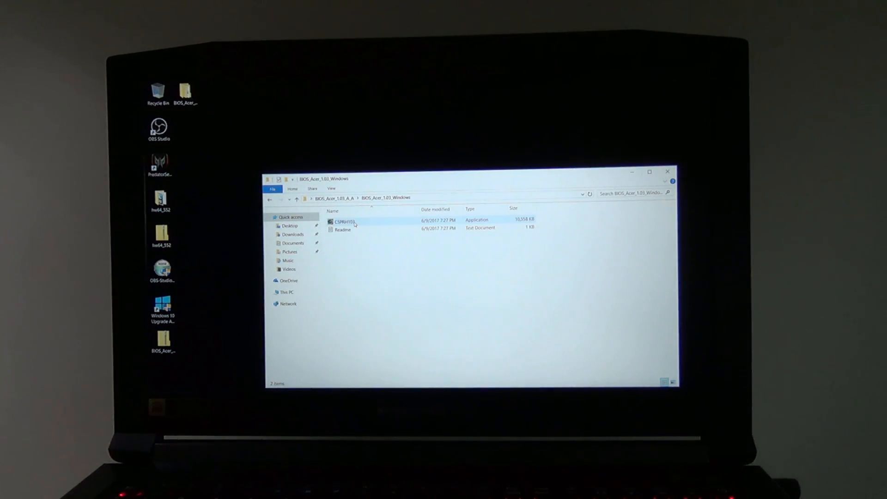
double_click(343, 229)
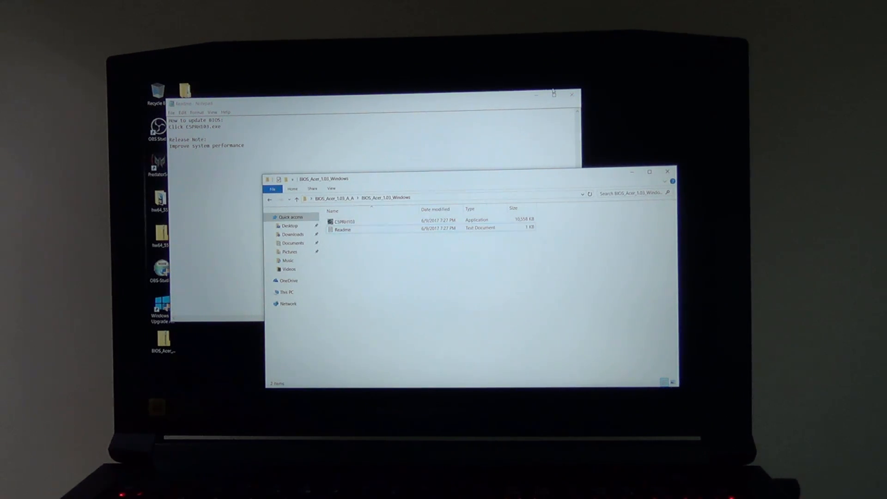
click(570, 95)
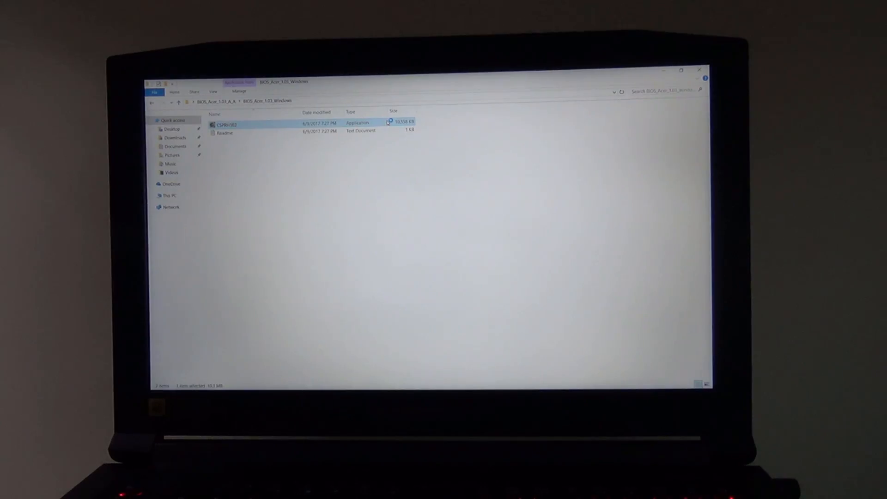
Step: Launch C5PRH103.exe and accept the Caution warning to flash BIOS V1.02 to V1.03
double_click(226, 124)
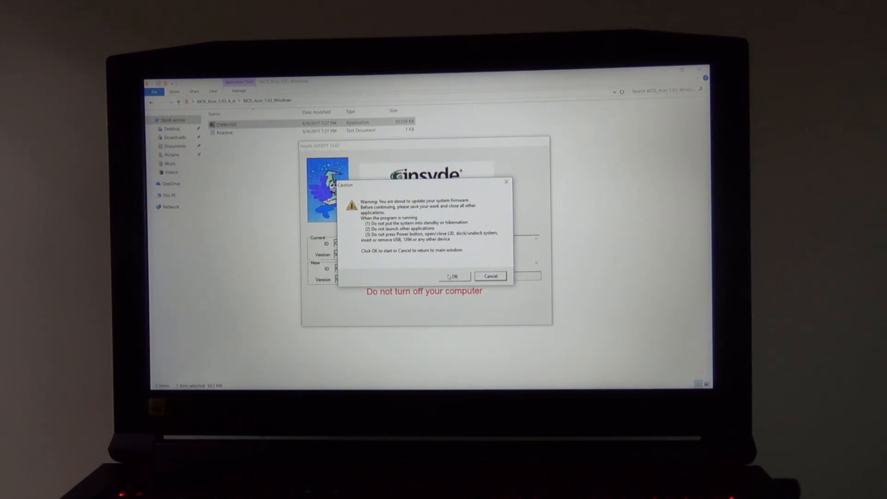
click(452, 276)
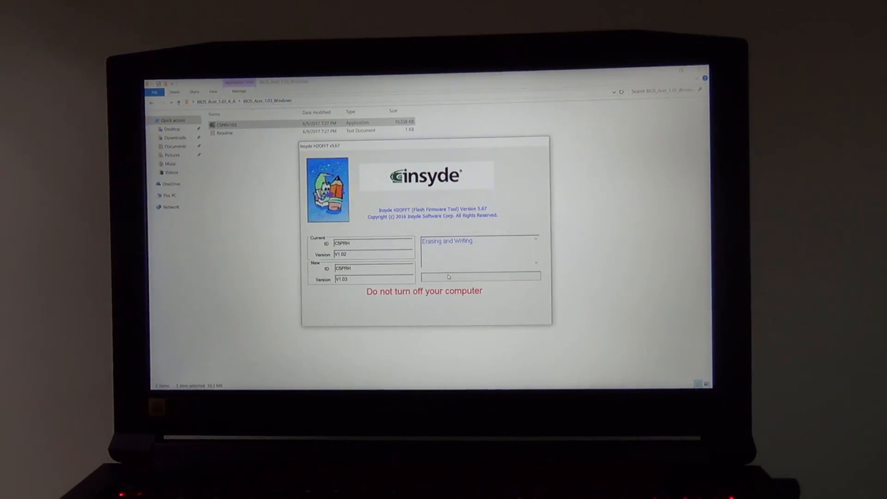